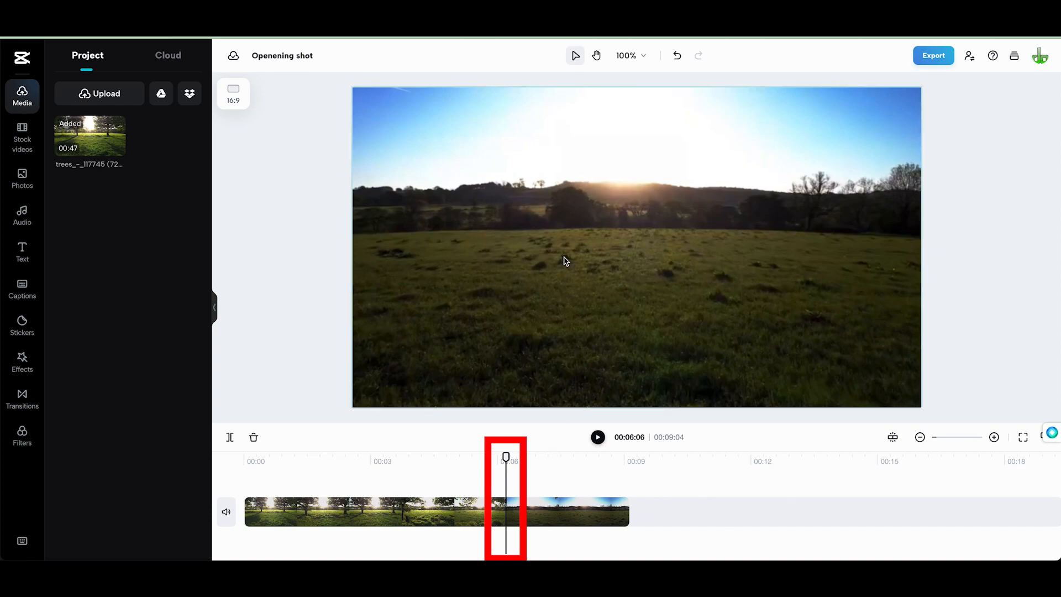
Step: Browse the Text templates and add the brush-style 'Enjoy where you're now' title at the playhead
left_click(22, 251)
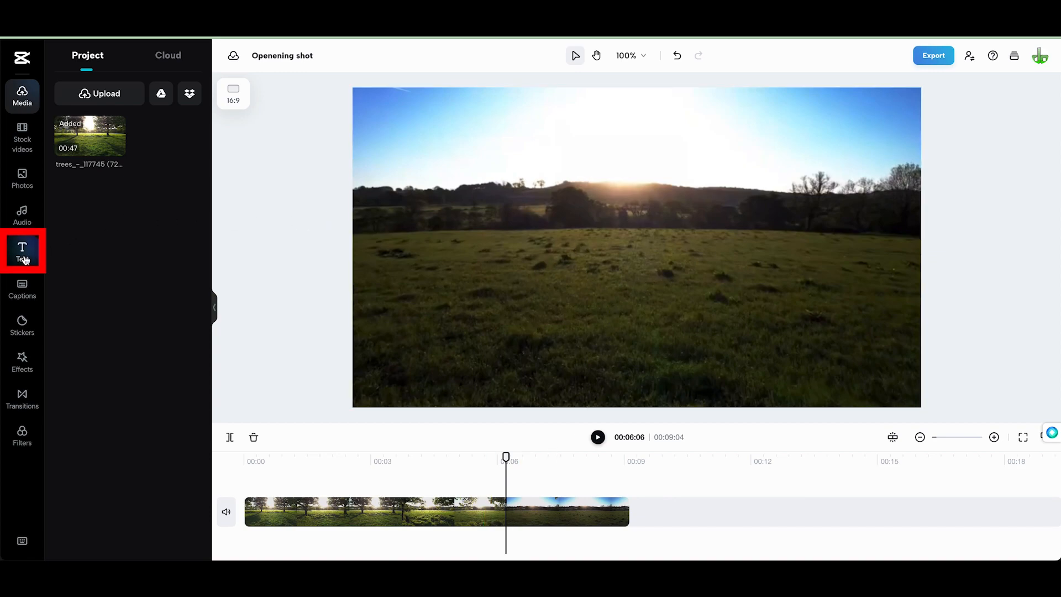
left_click(22, 251)
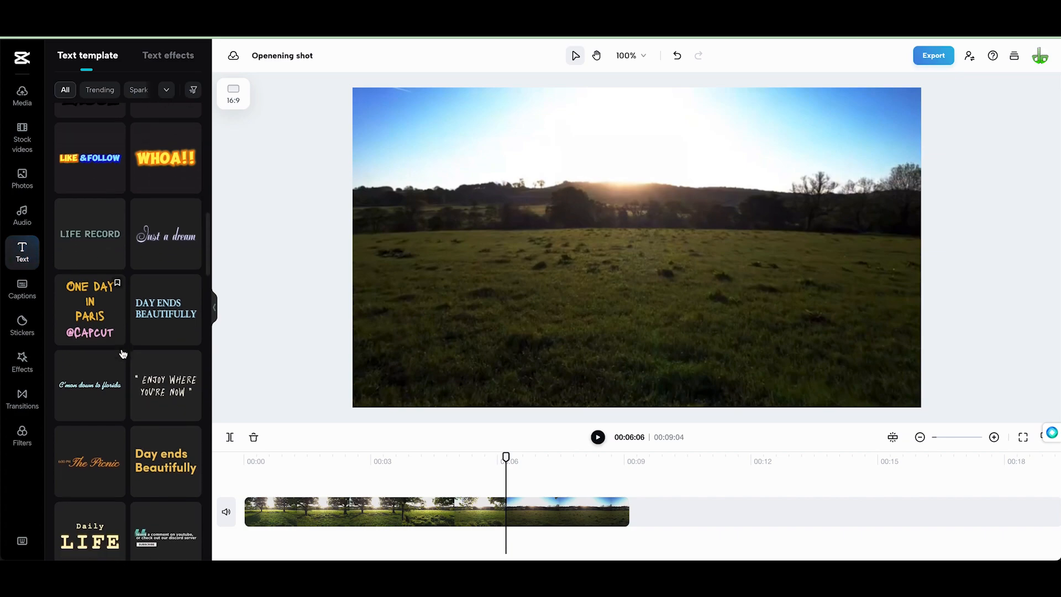
scroll("down", 3)
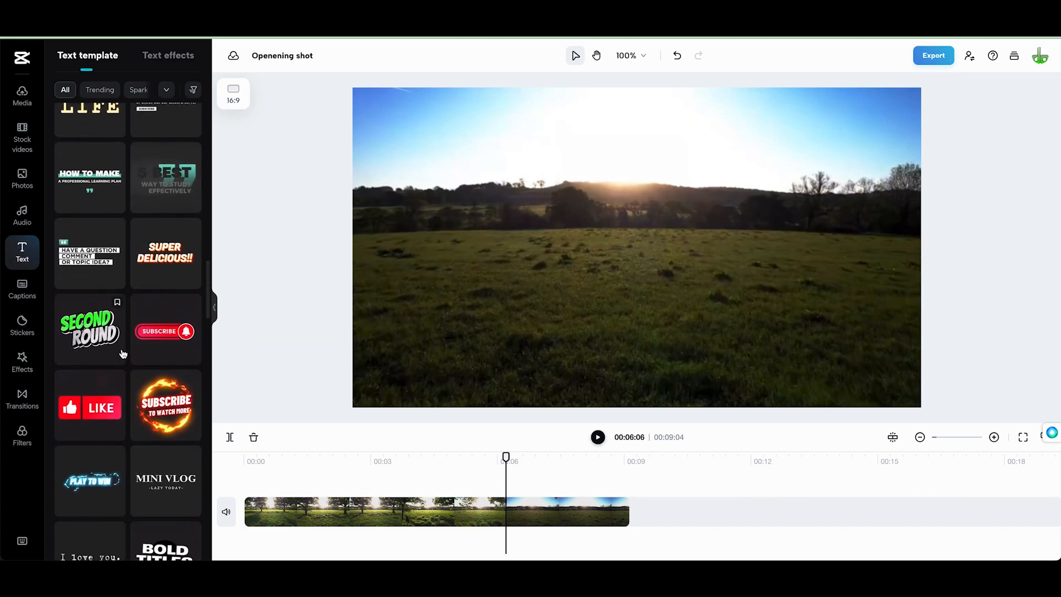
scroll("down", 3)
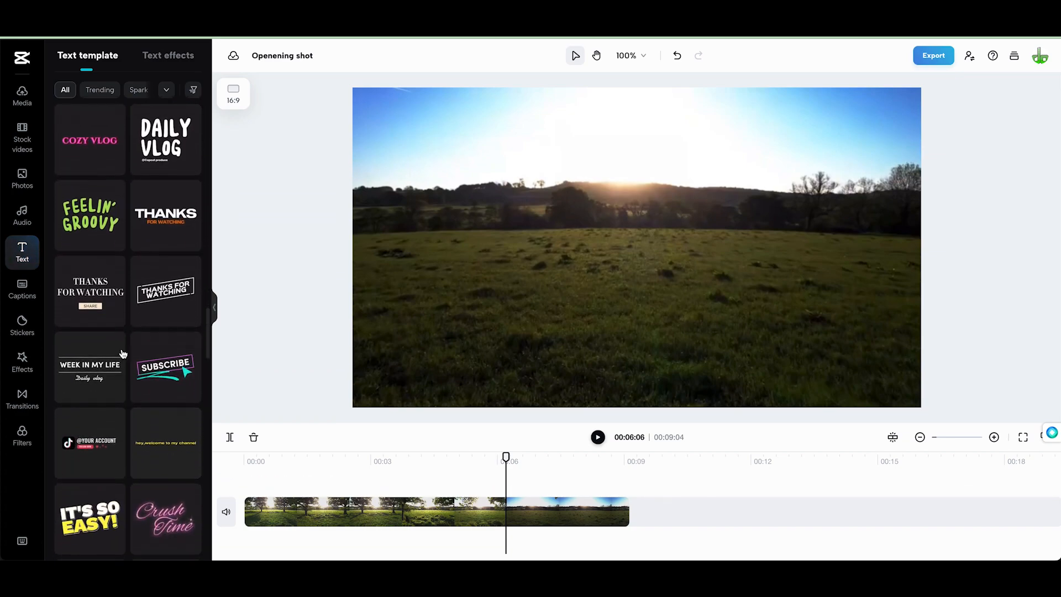
scroll("down", 3)
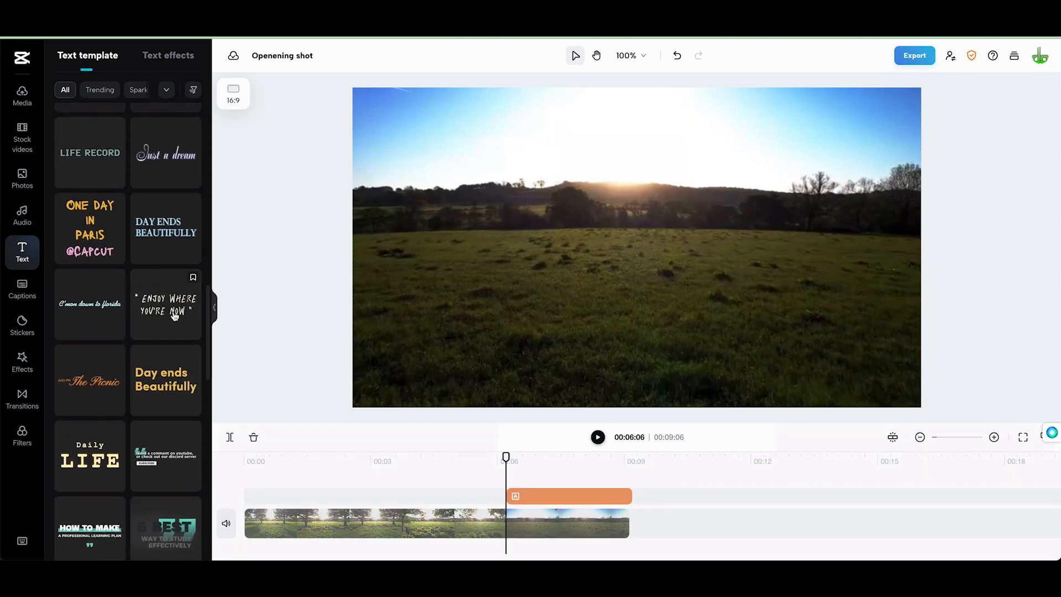
Step: Set the title to 66% size at position -91, -191 in its Basic settings
left_click(166, 305)
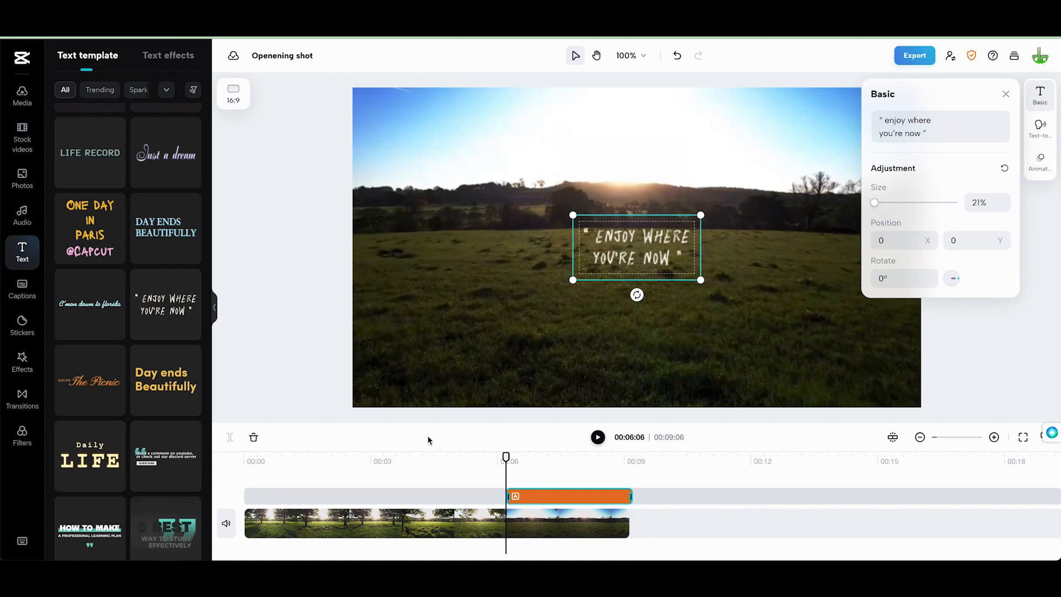
mouse_move(637, 275)
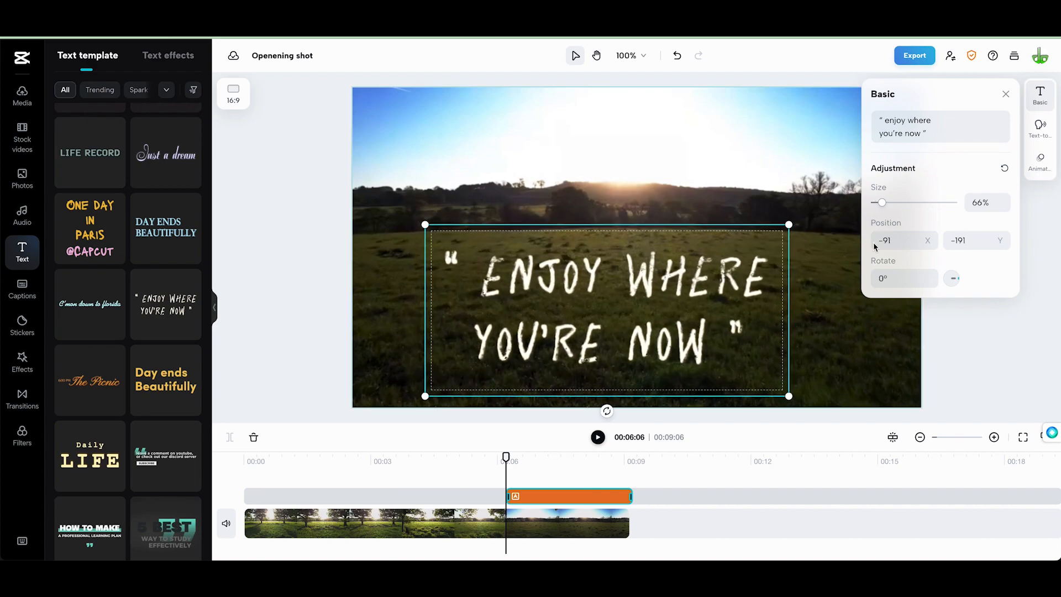
left_click(937, 126)
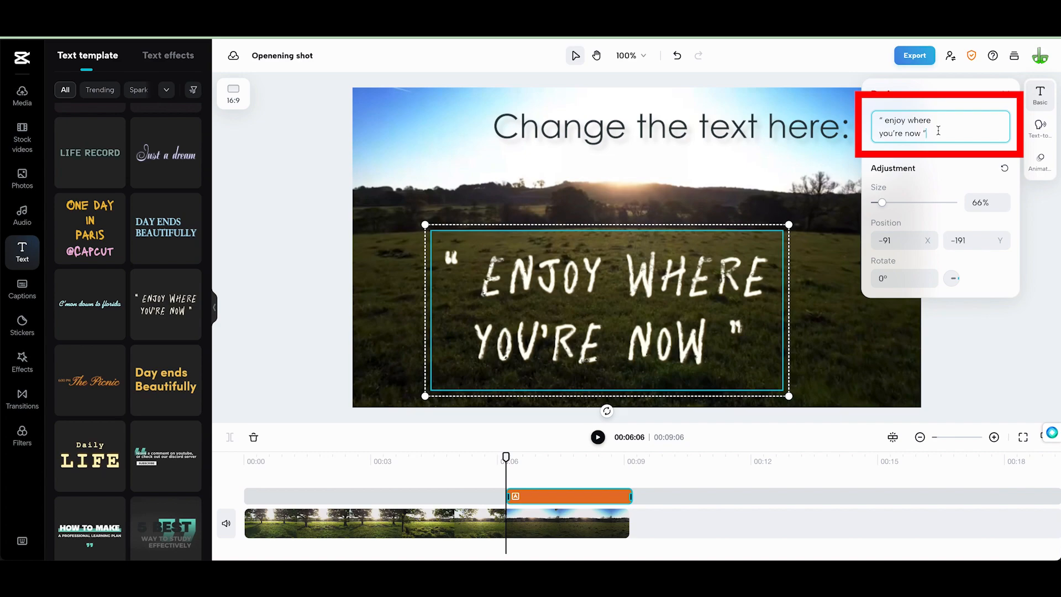
Step: Reword the title to 'A new start!' at 104% size, position -14, -121, then deselect it
type("A new s")
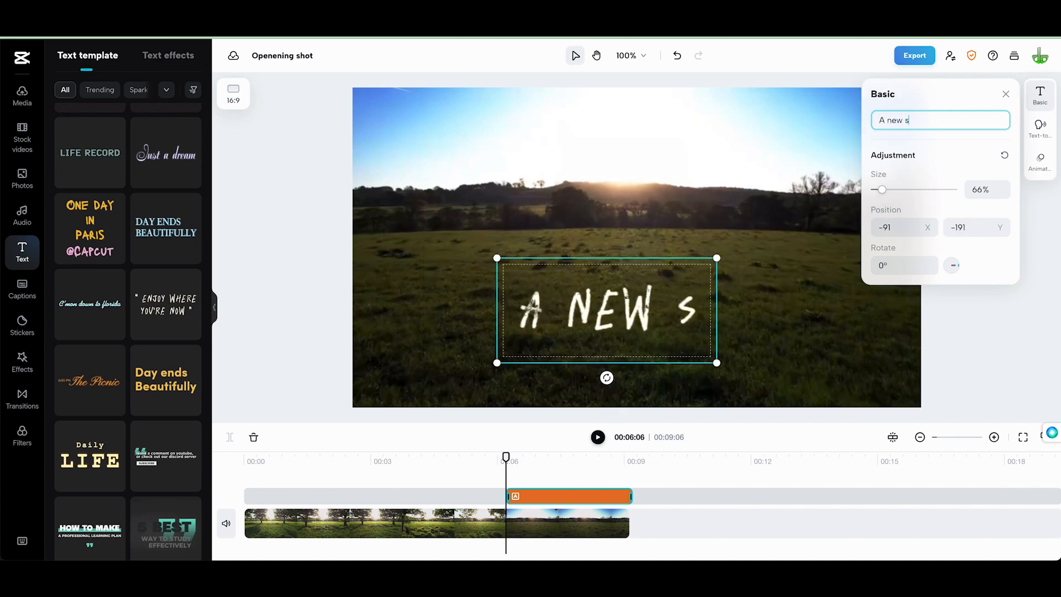
type("taa")
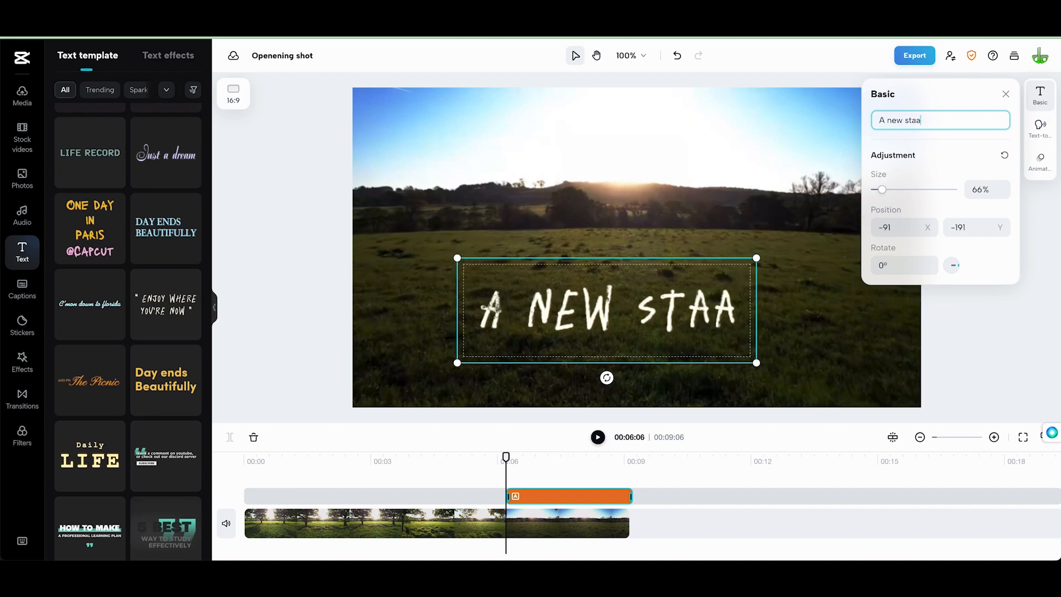
type("rt!")
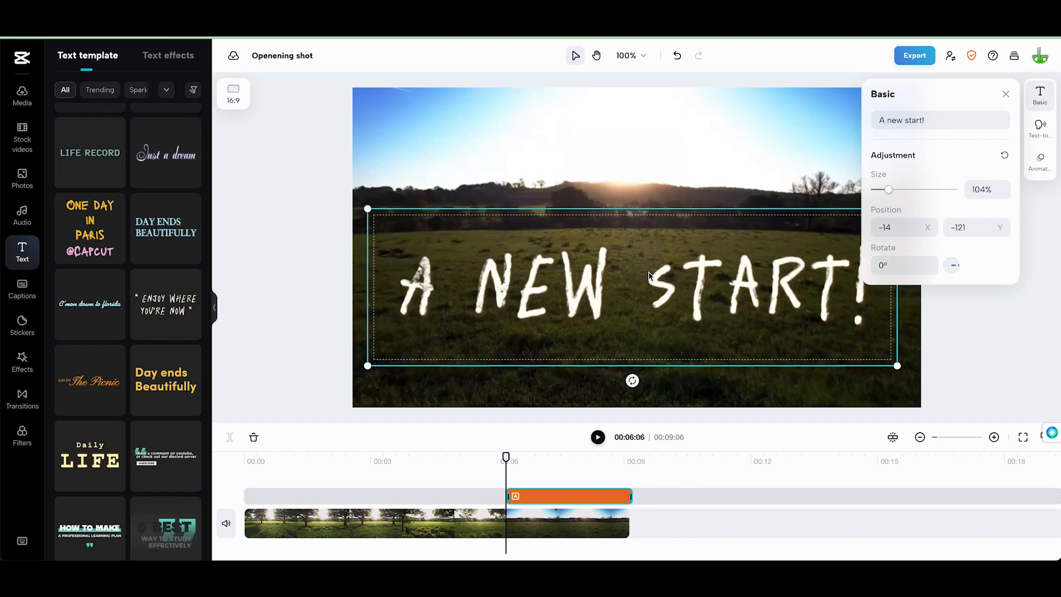
left_click(737, 513)
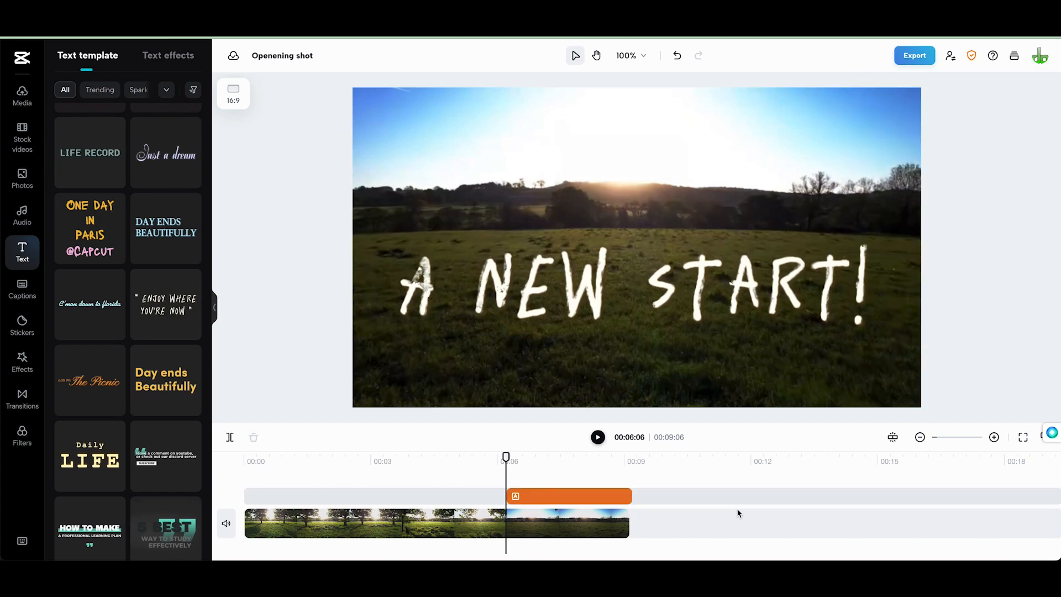
Step: Trim the title clip's right edge so it ends around the eight-second mark
left_click(568, 496)
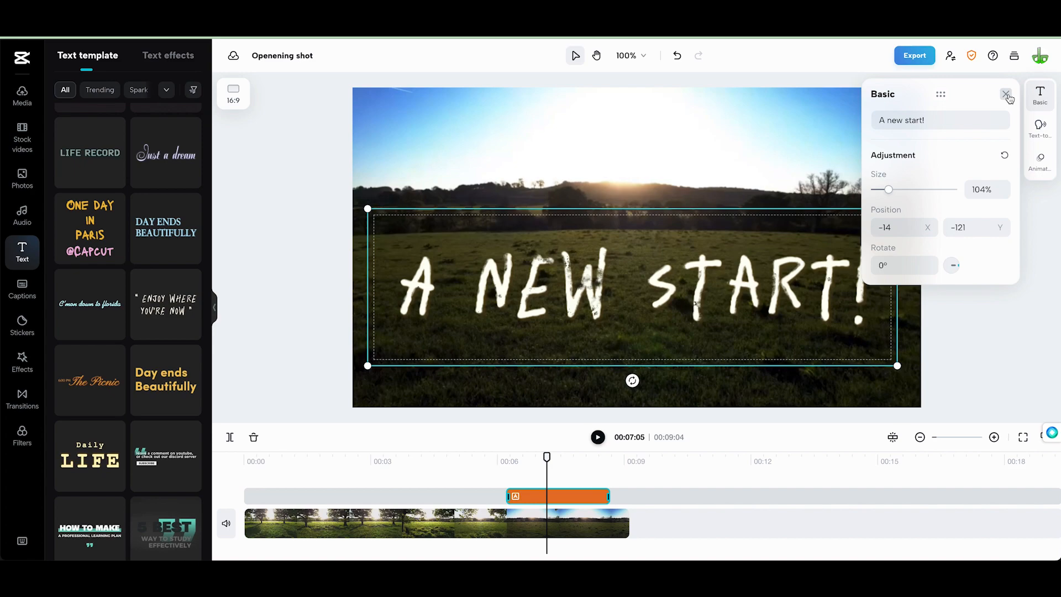
left_click(1008, 94)
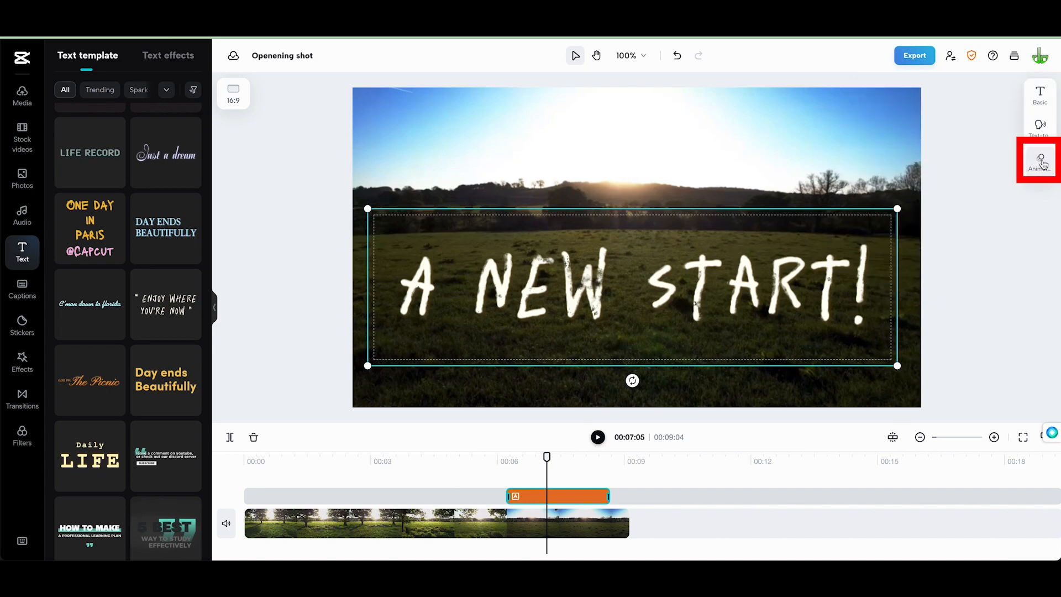
Step: Browse the title's Out, In and Loop animation categories
left_click(1040, 161)
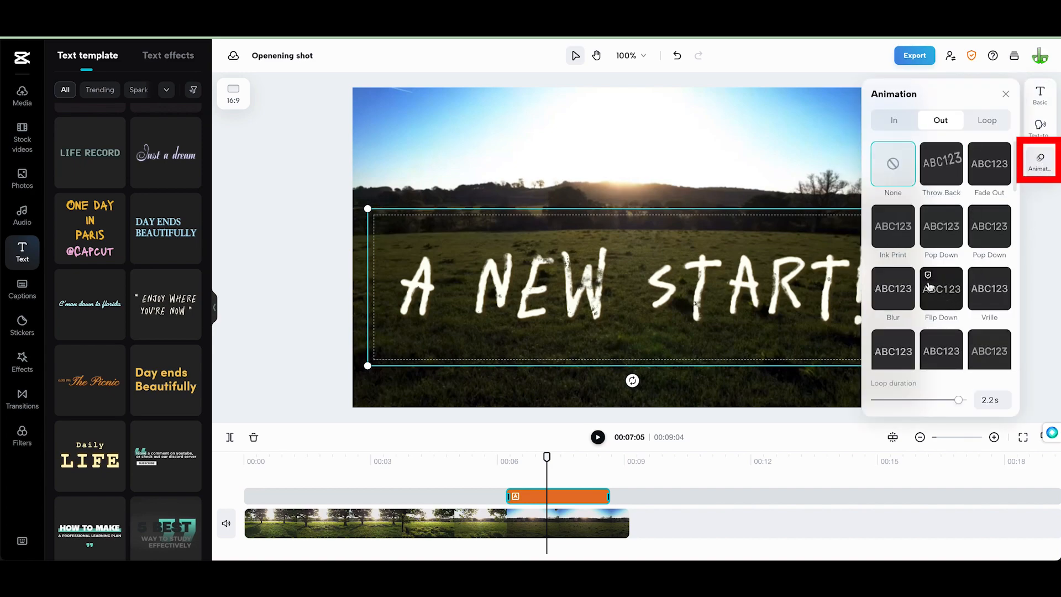
scroll("down", 3)
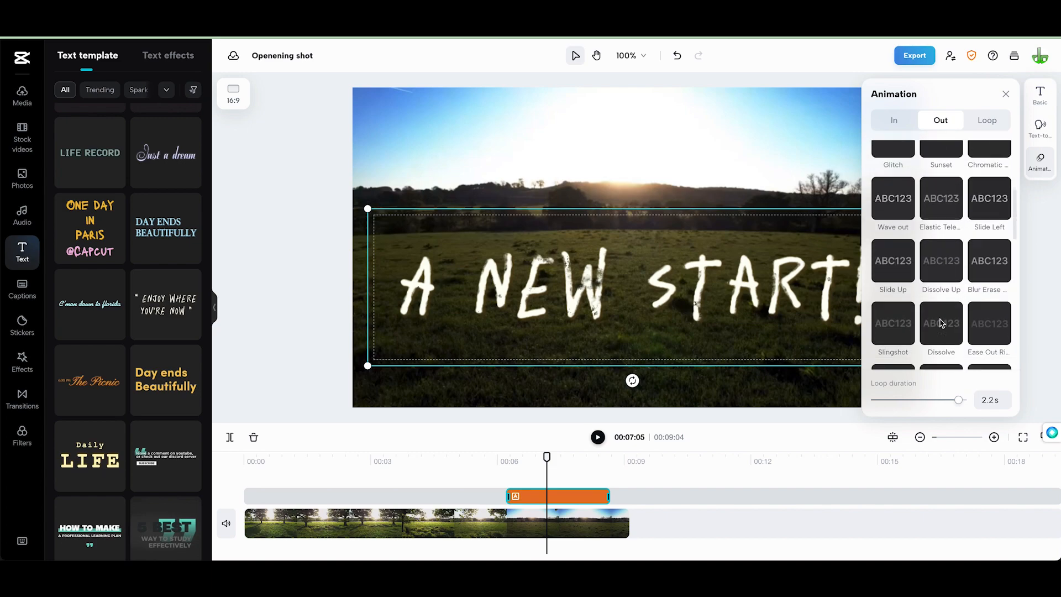
scroll("down", 3)
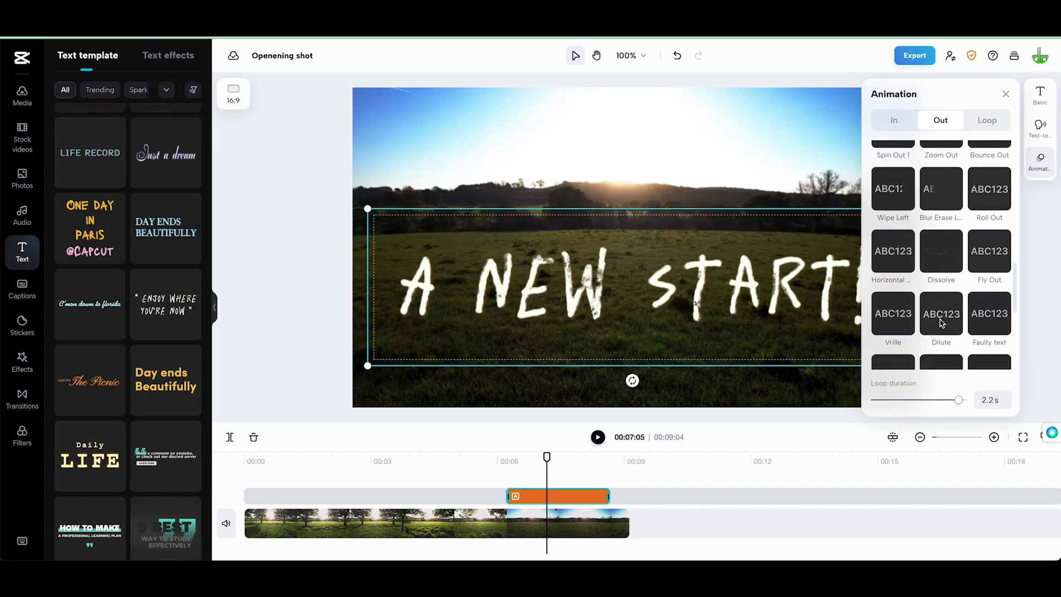
left_click(893, 120)
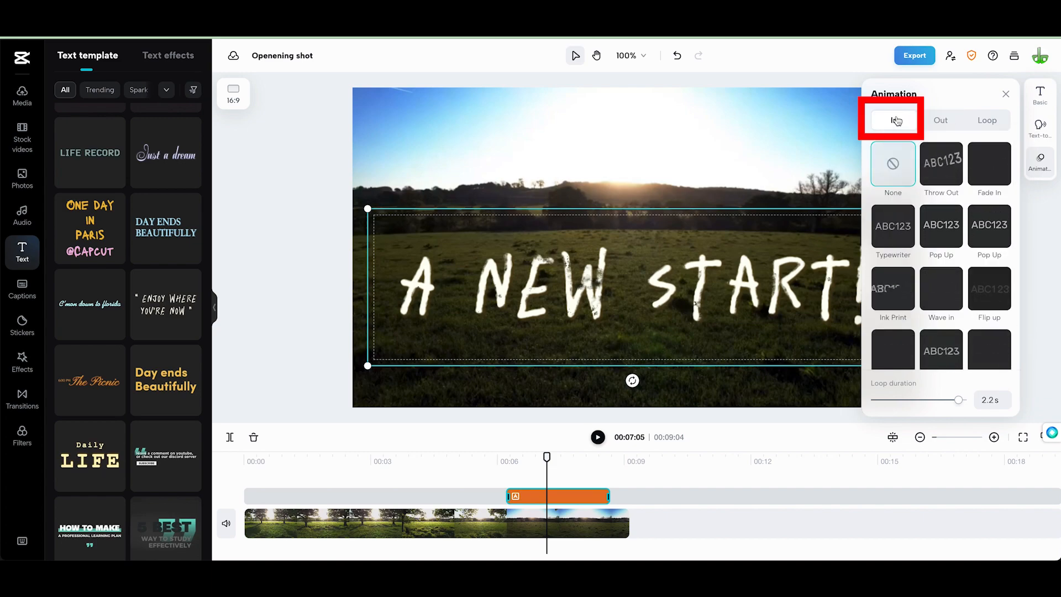
left_click(987, 120)
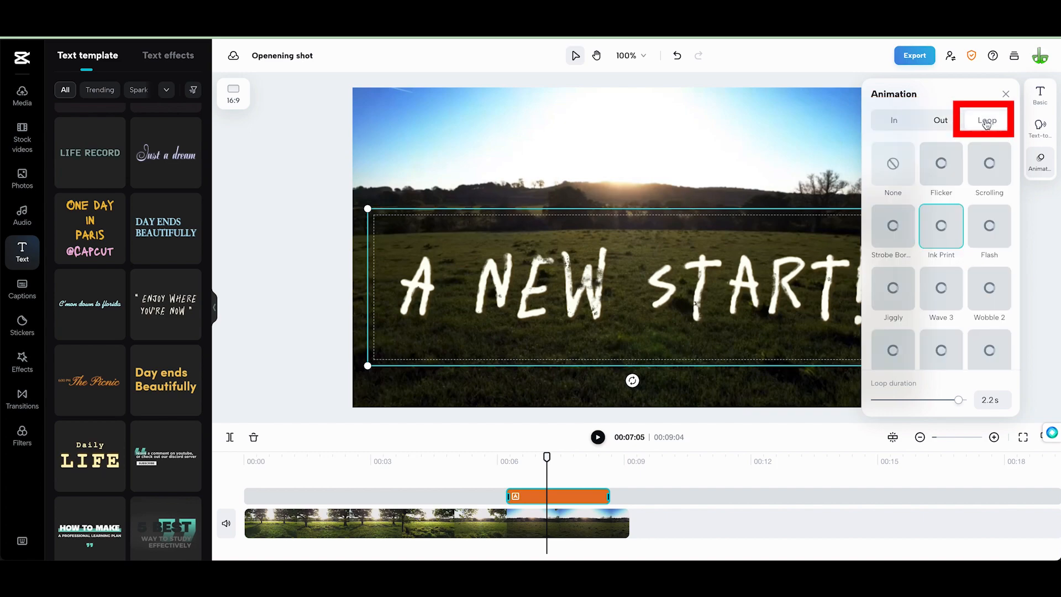
left_click(893, 119)
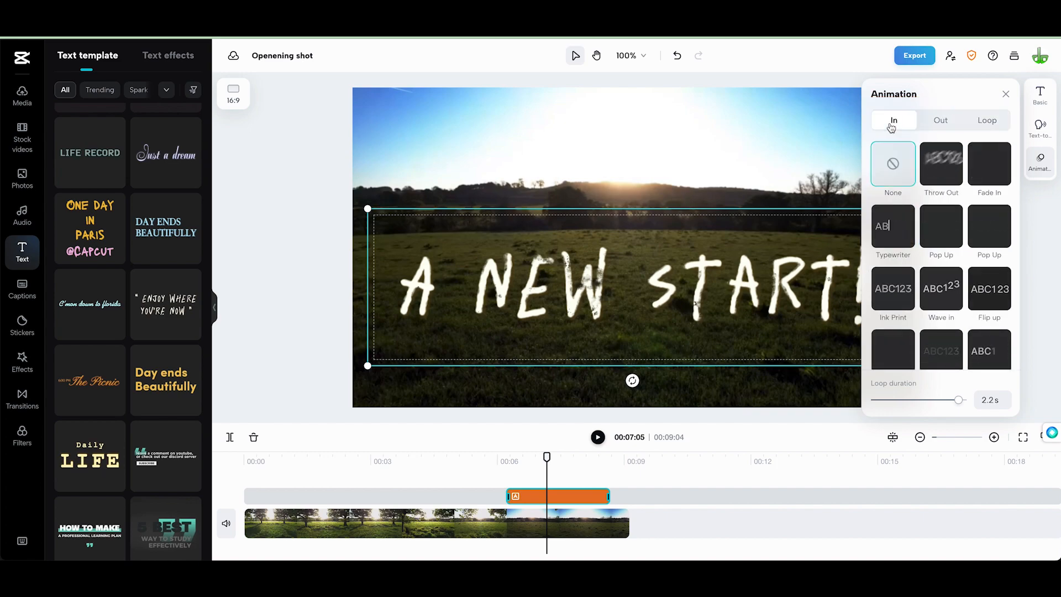
Step: Apply the Random Typing entrance animation with a 0.5 s motion duration to the title
scroll("down", 3)
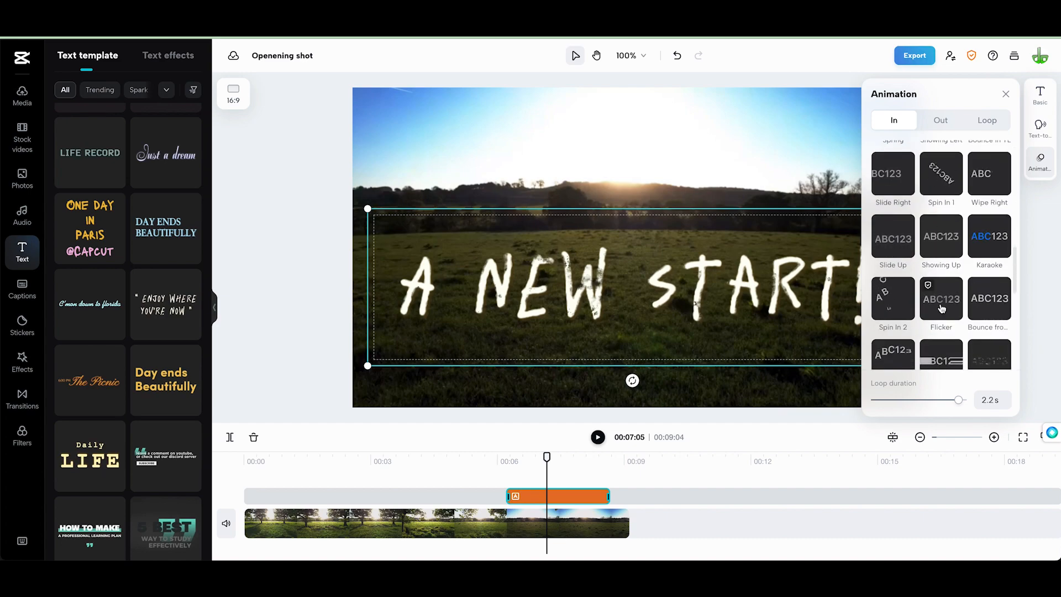
scroll("down", 3)
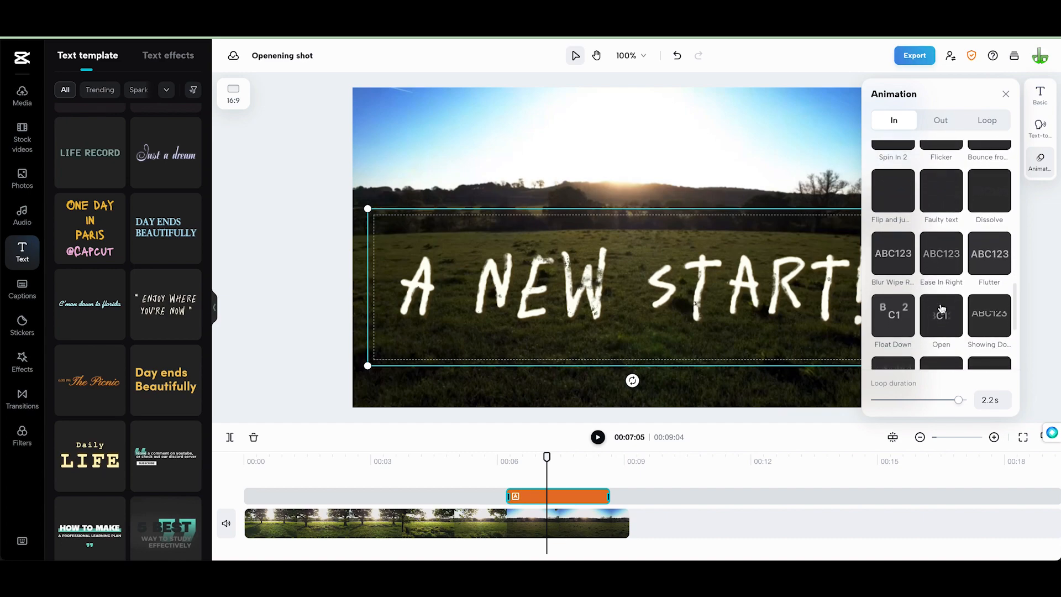
scroll("down", 3)
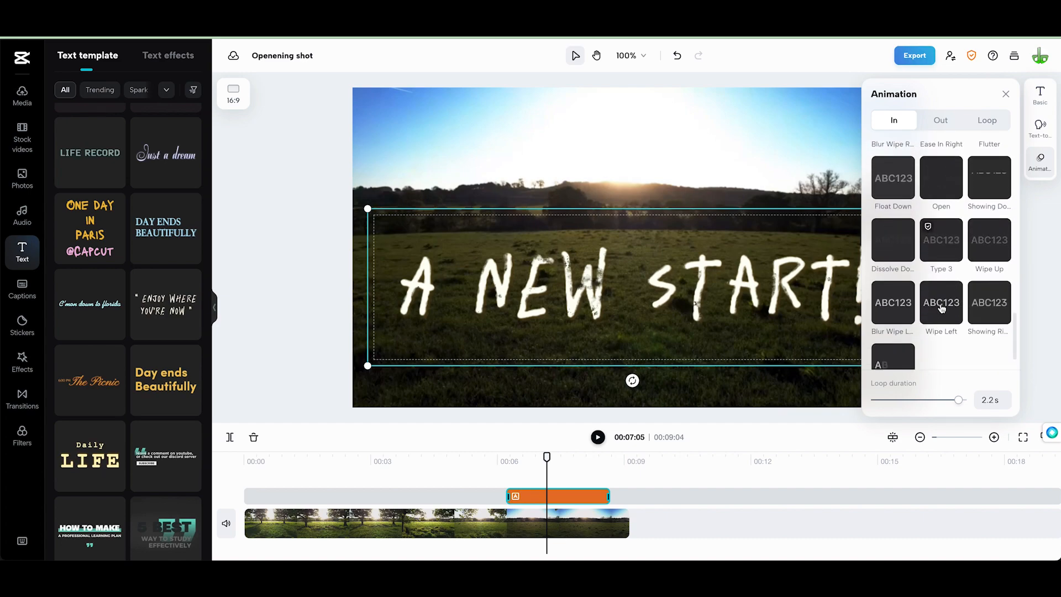
scroll("down", 3)
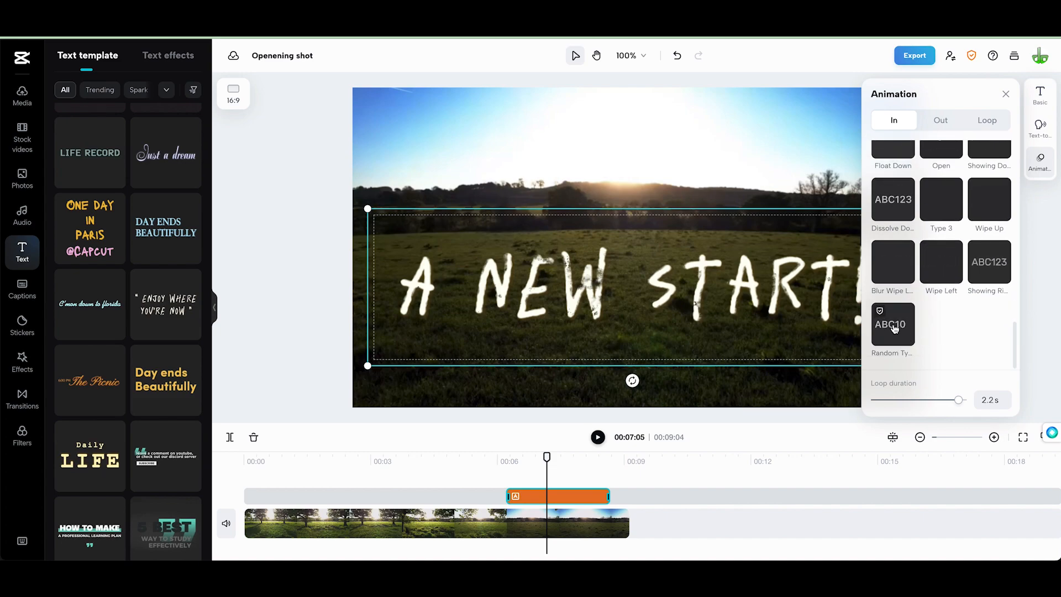
left_click(891, 323)
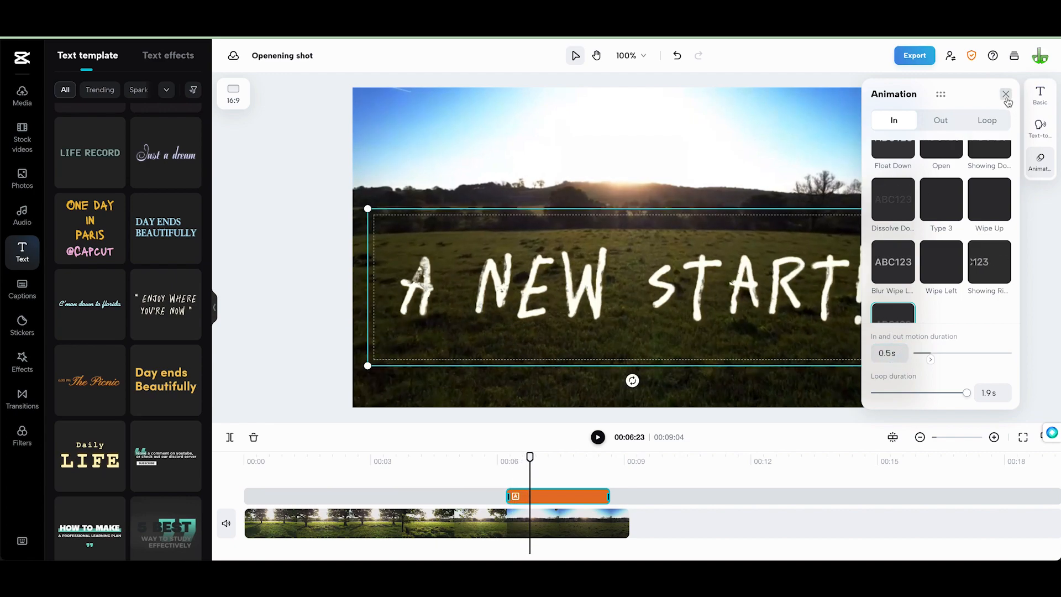
left_click(1005, 94)
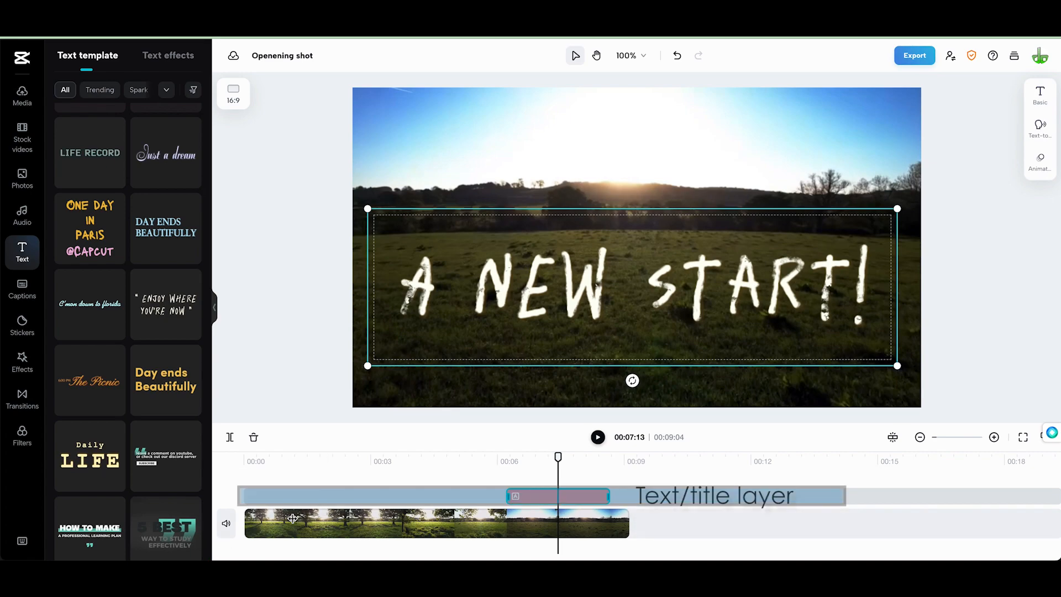
mouse_move(587, 520)
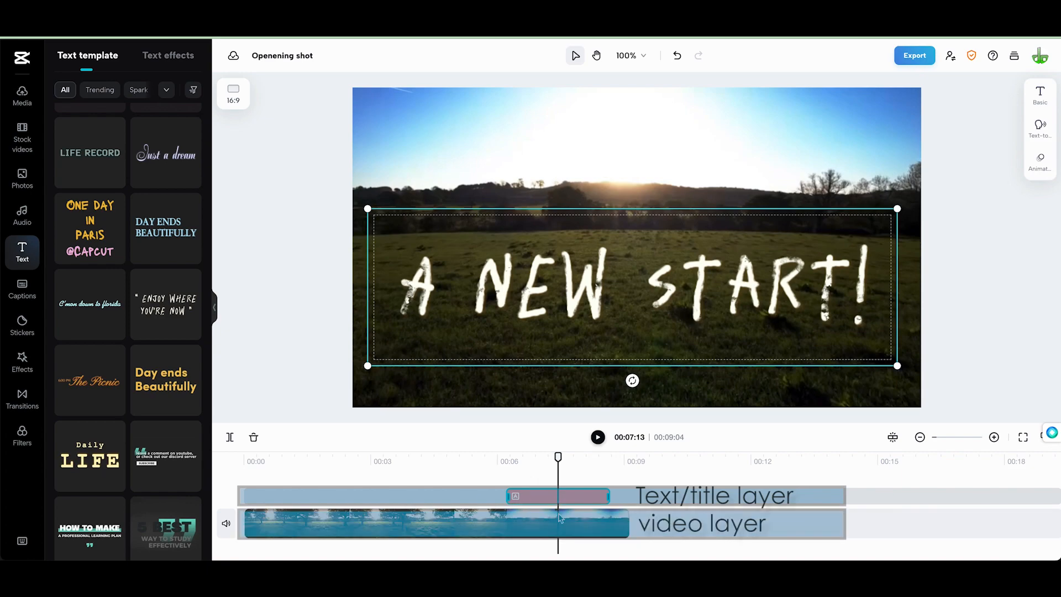
mouse_move(312, 497)
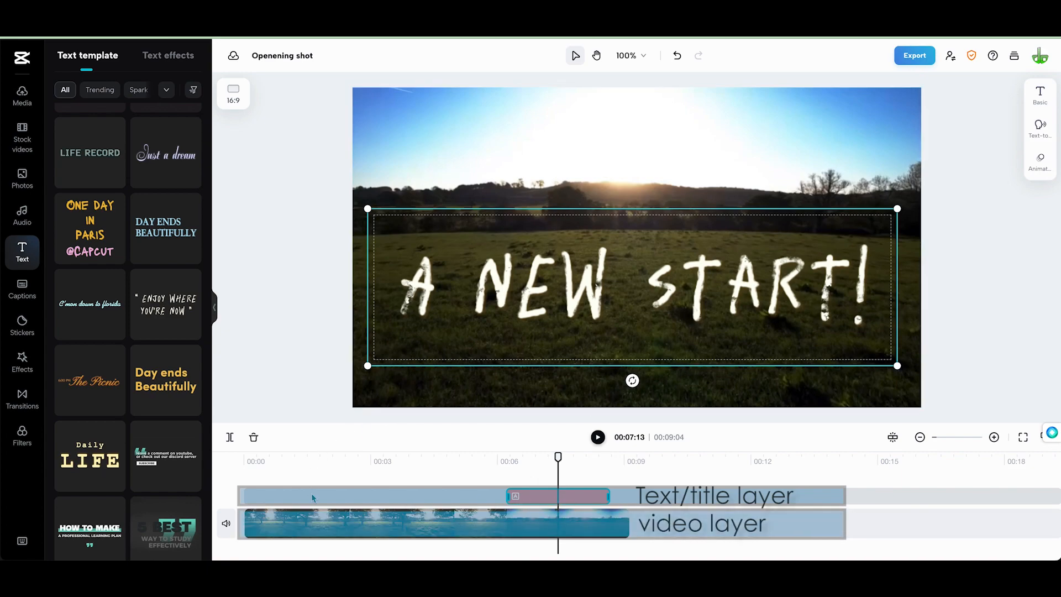